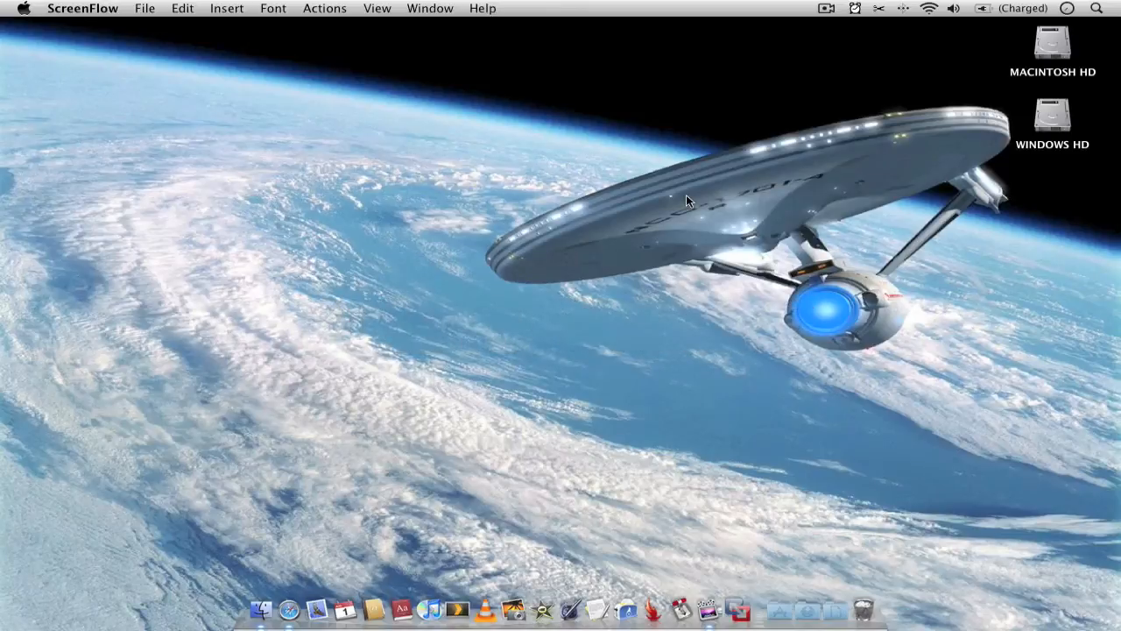
mouse_move(769, 95)
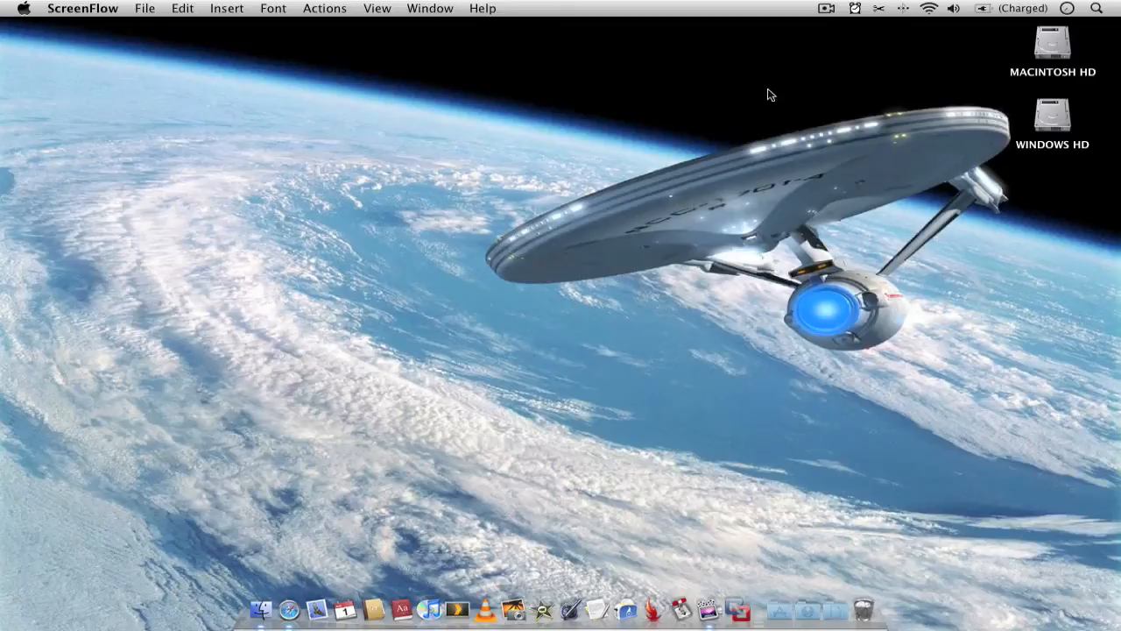
mouse_move(859, 18)
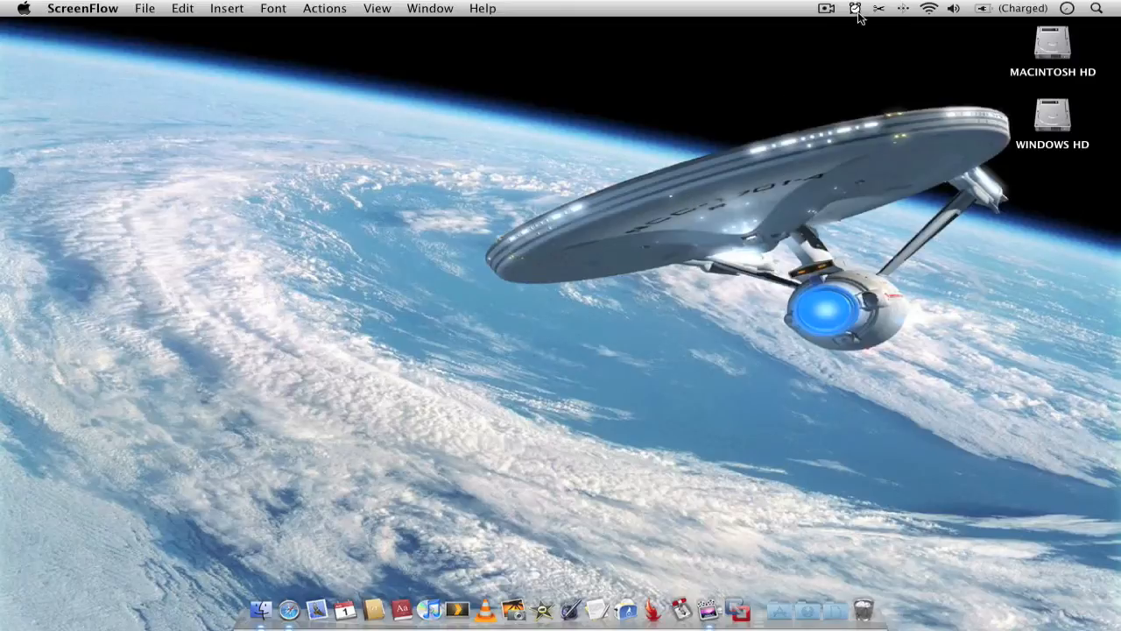
Show Alarm Clock 2's menu-bar choices for a new alarm, timer or stopwatch
click(854, 8)
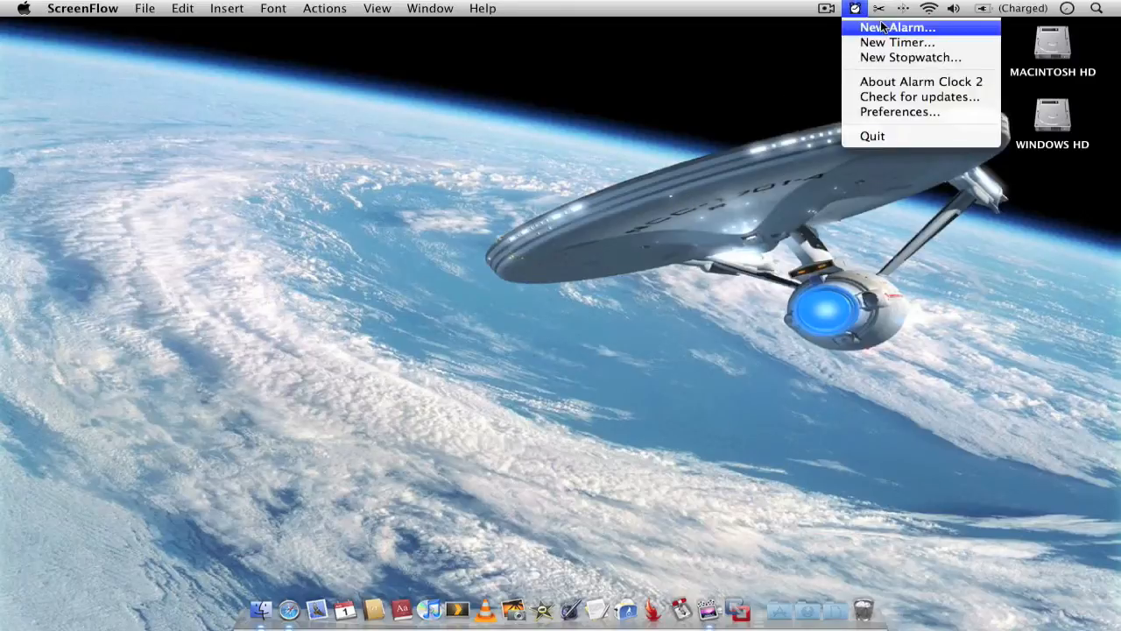
mouse_move(898, 42)
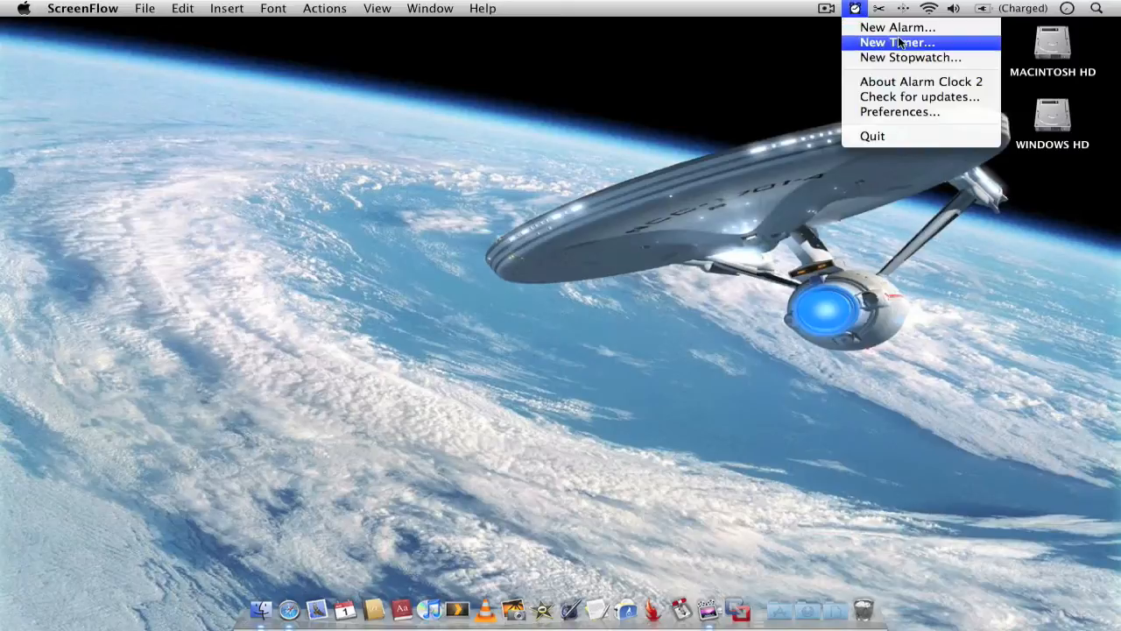
mouse_move(909, 57)
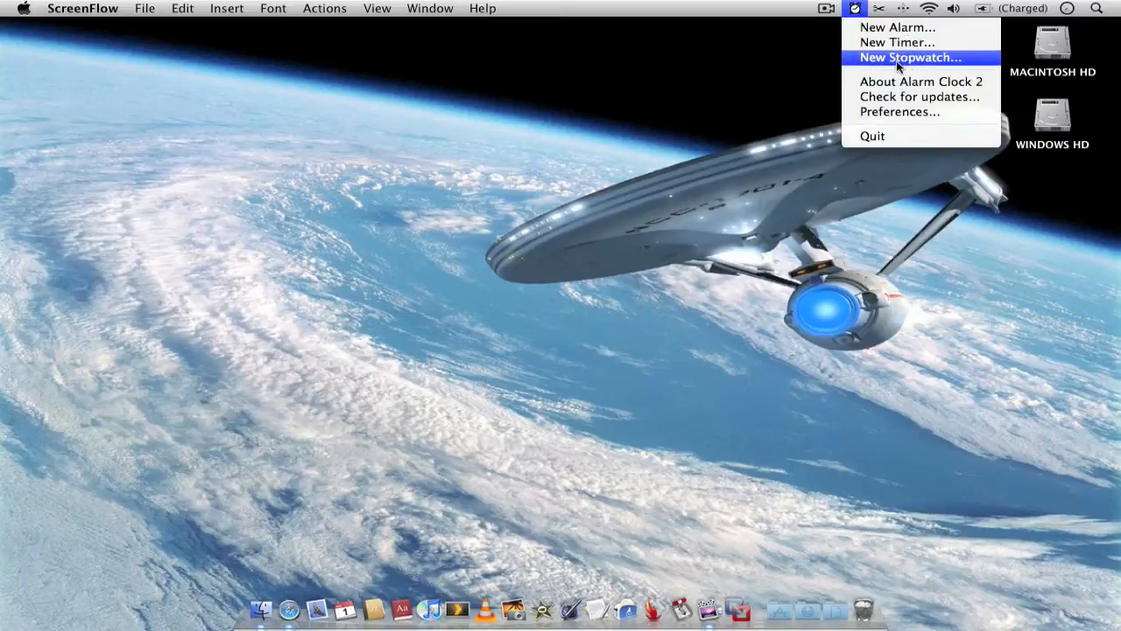
mouse_move(894, 69)
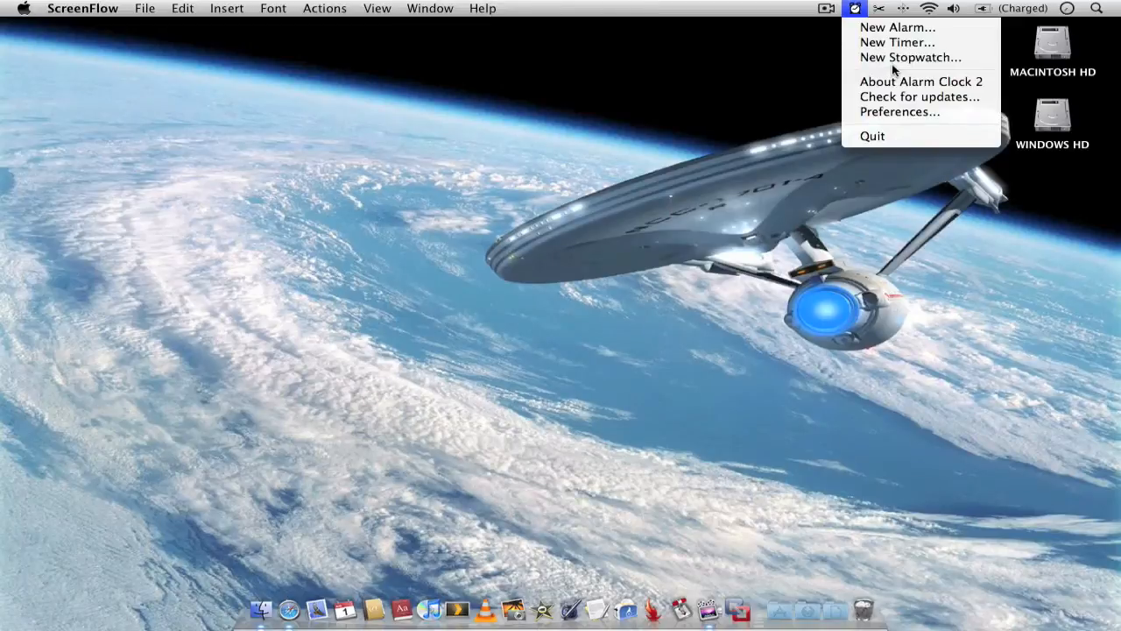
mouse_move(898, 27)
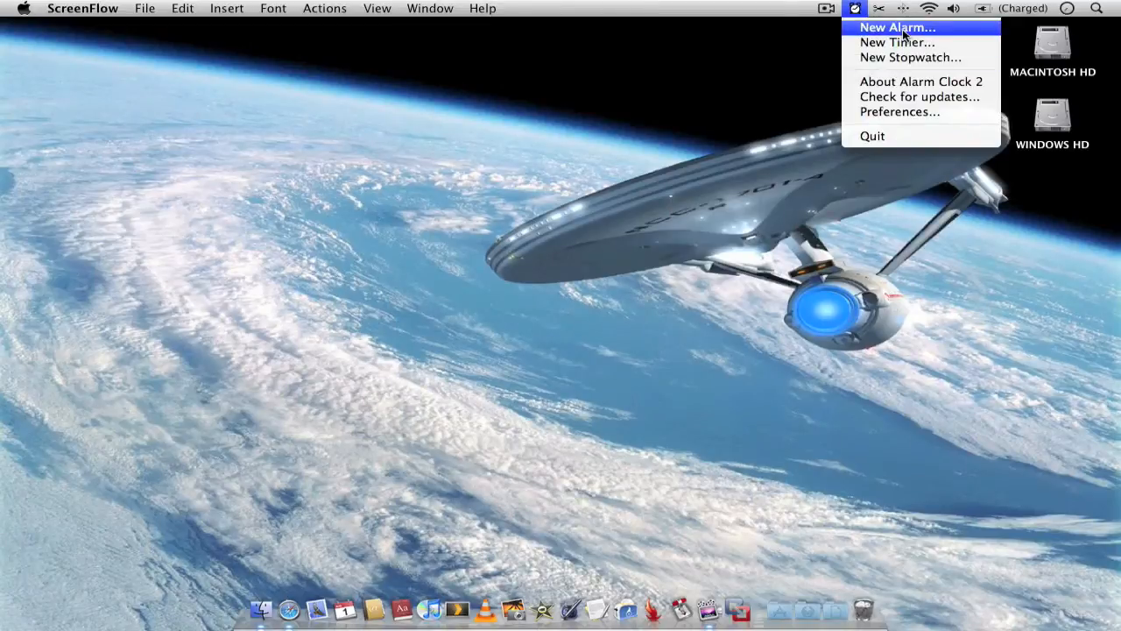
Create a one-time alarm for 19:35 on 01/08/2009 after trying repeat days, then show its sound library
click(896, 27)
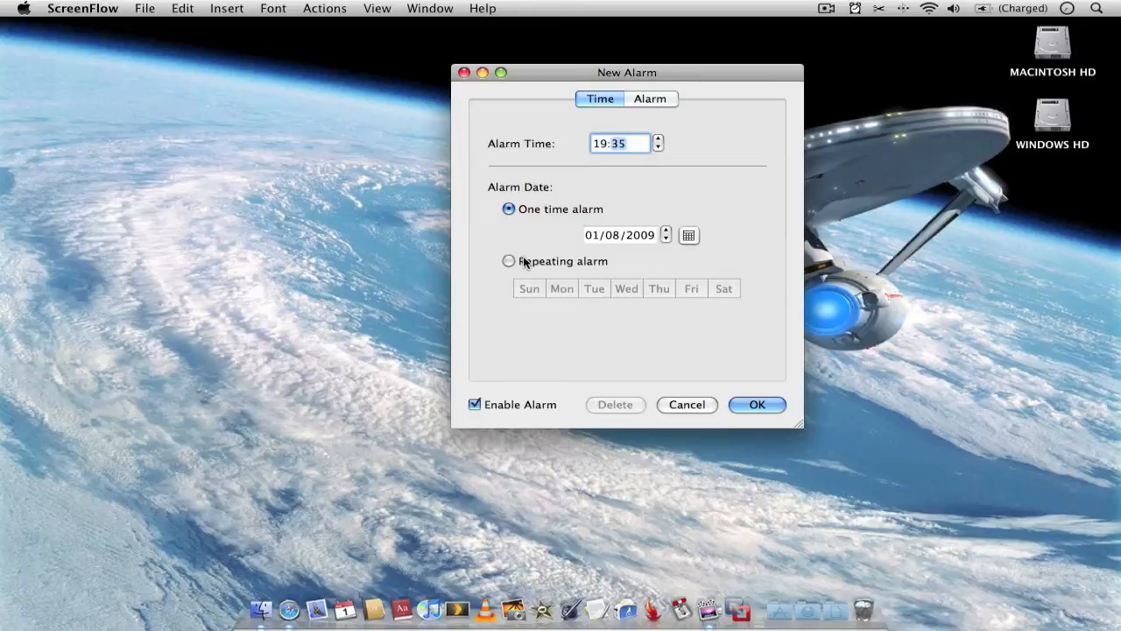
click(508, 261)
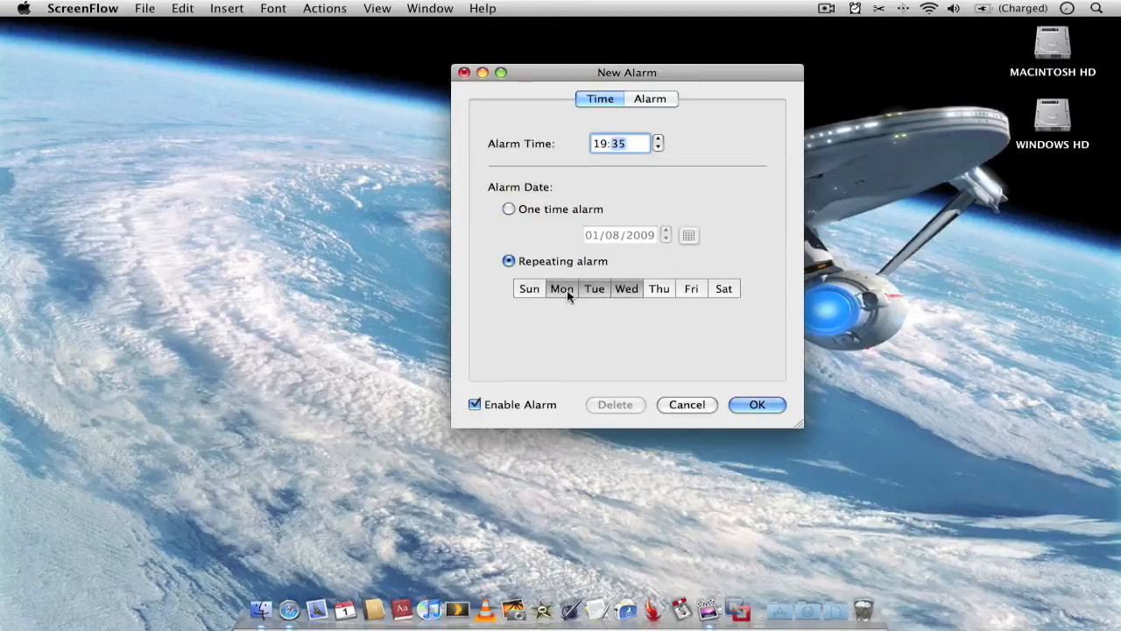
click(627, 288)
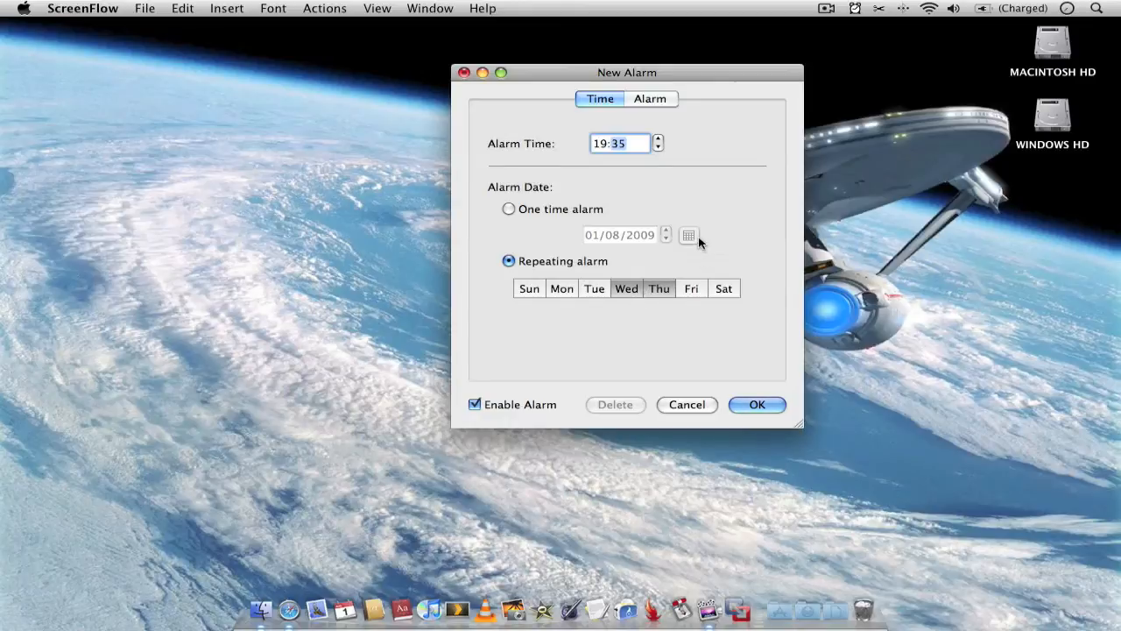
click(508, 208)
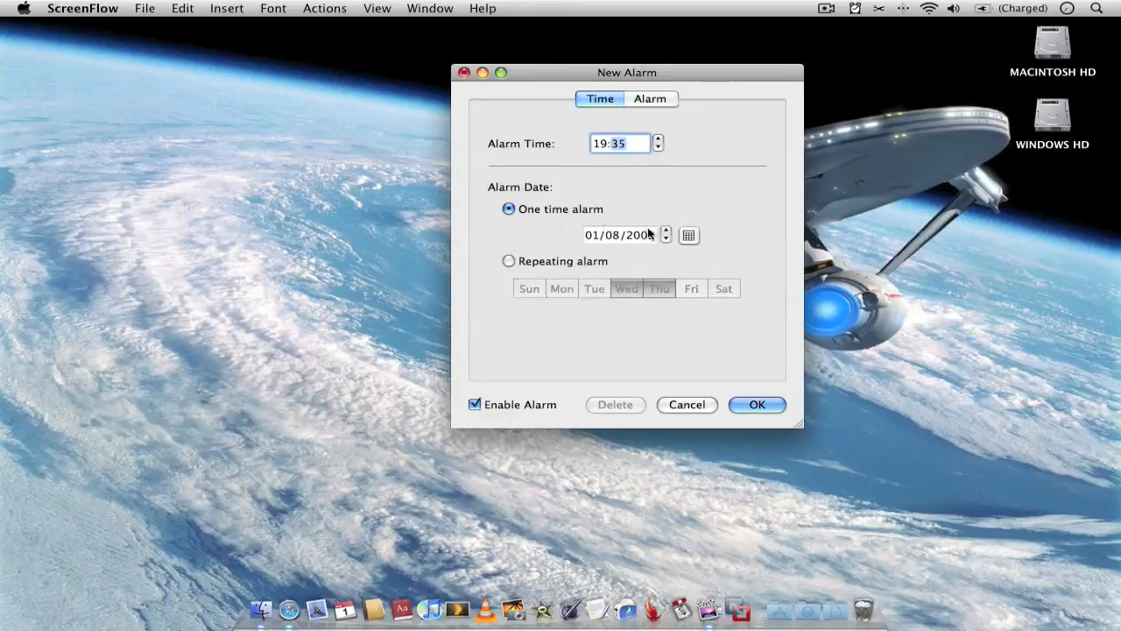
click(689, 235)
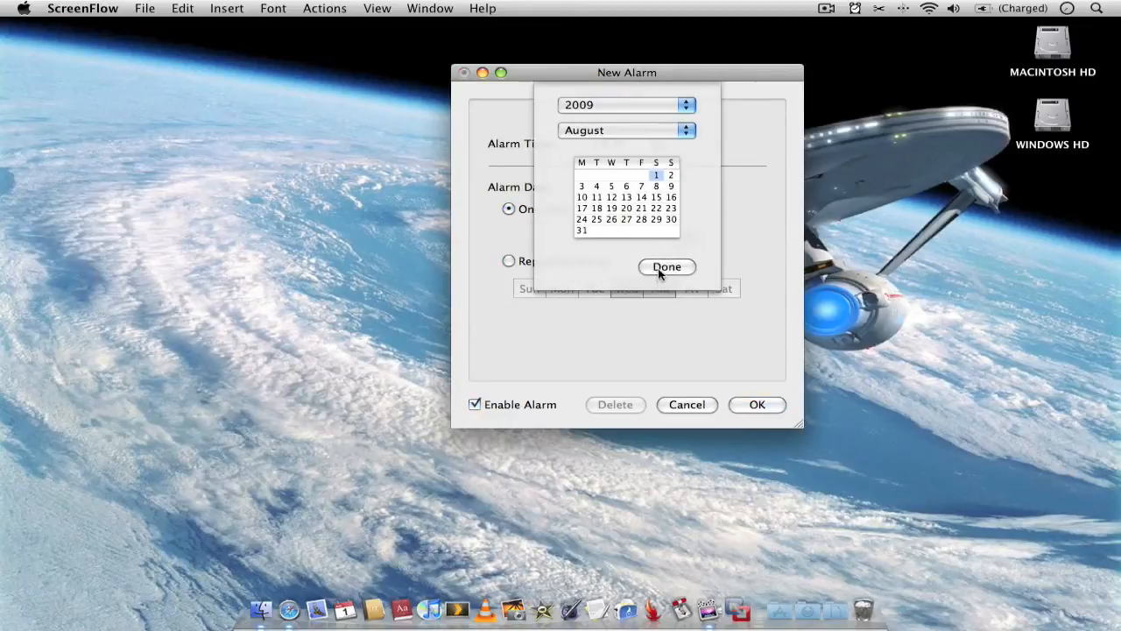
click(666, 267)
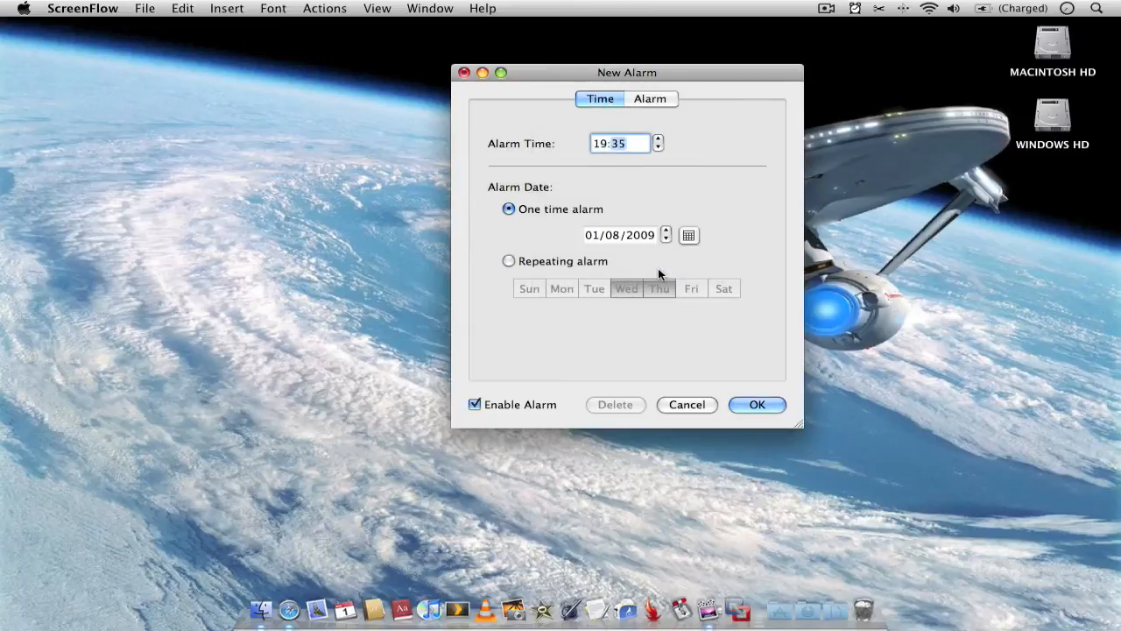
click(651, 98)
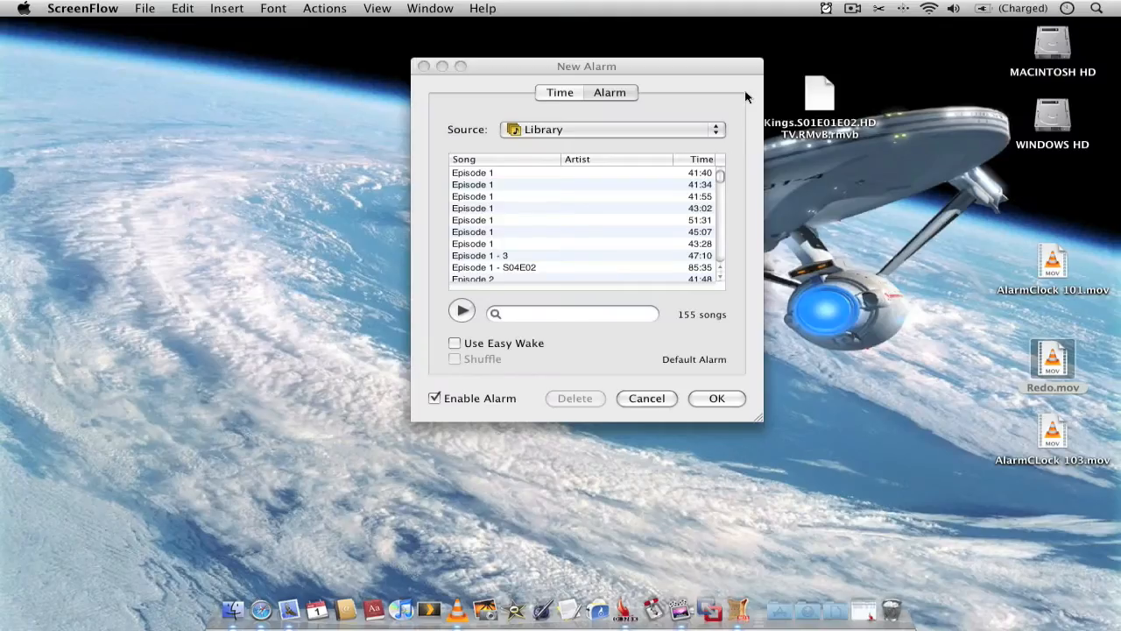